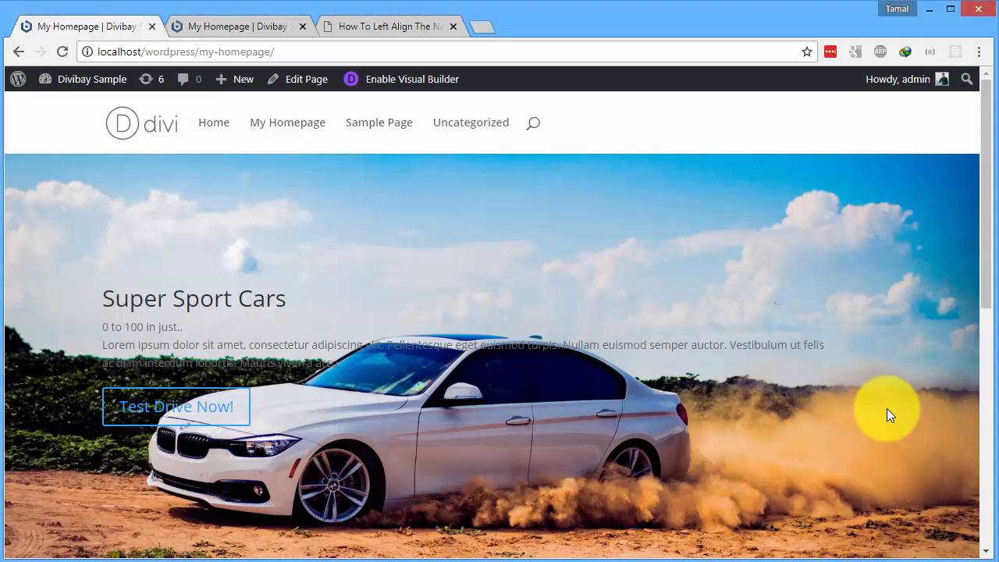
mouse_move(870, 412)
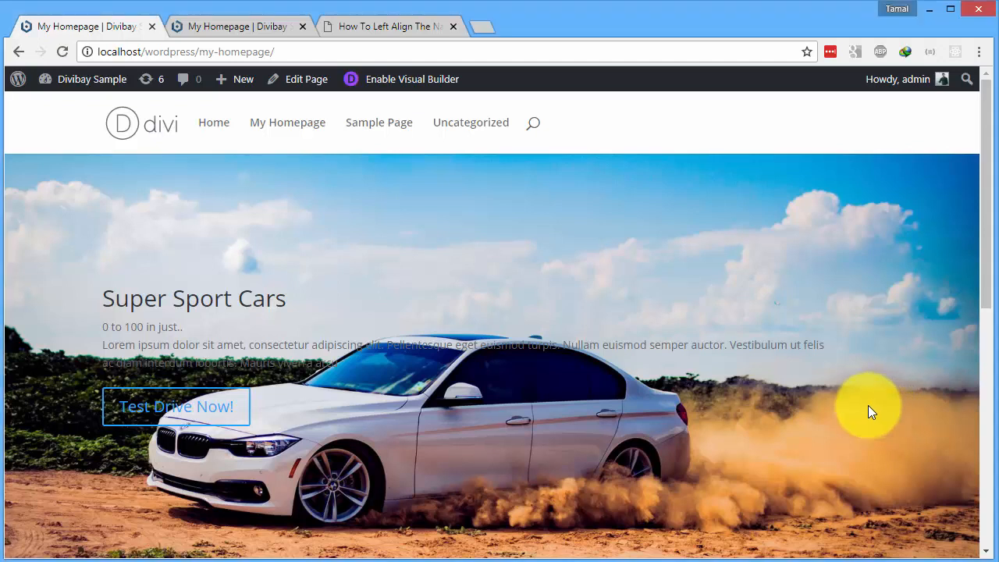
mouse_move(393, 231)
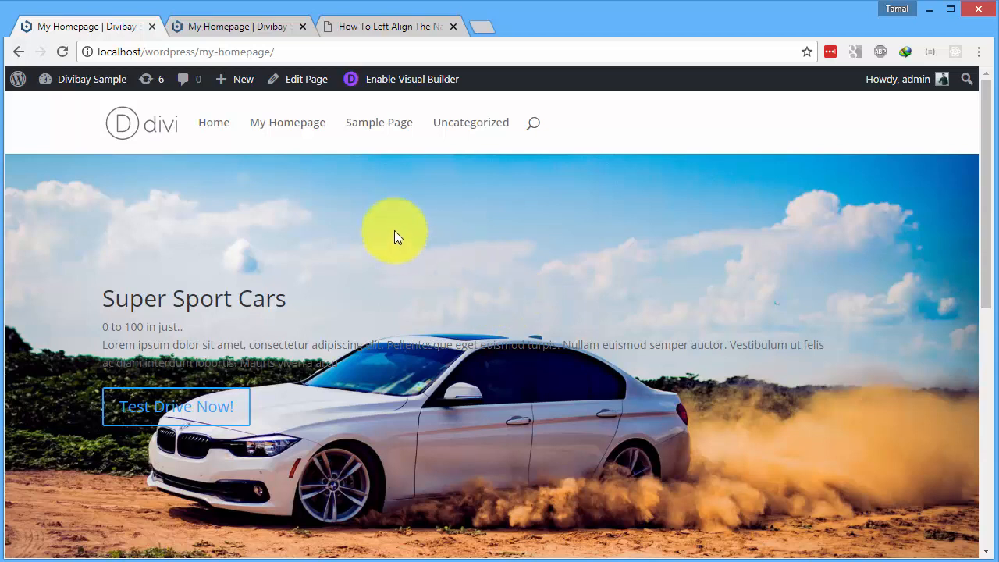
mouse_move(436, 131)
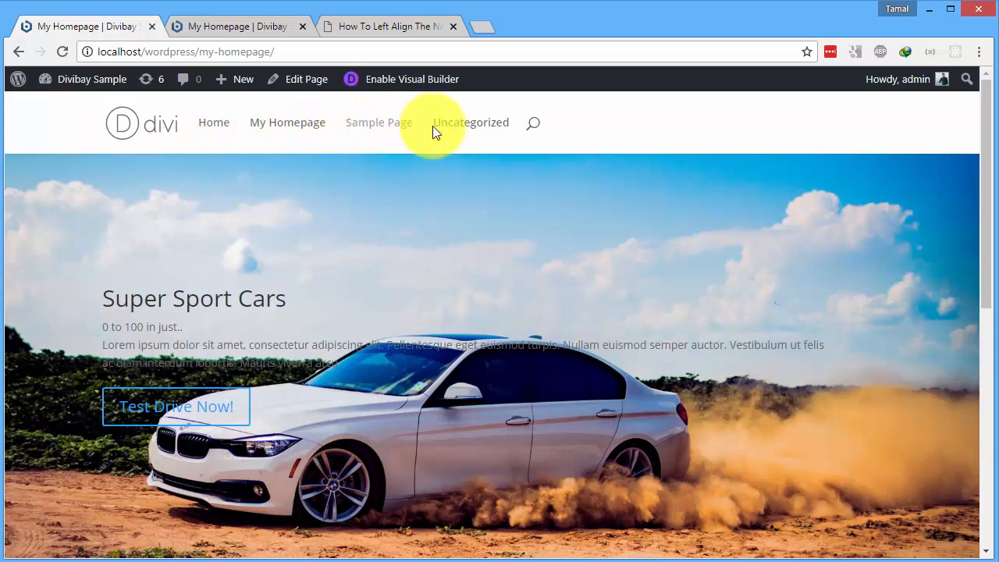
mouse_move(484, 144)
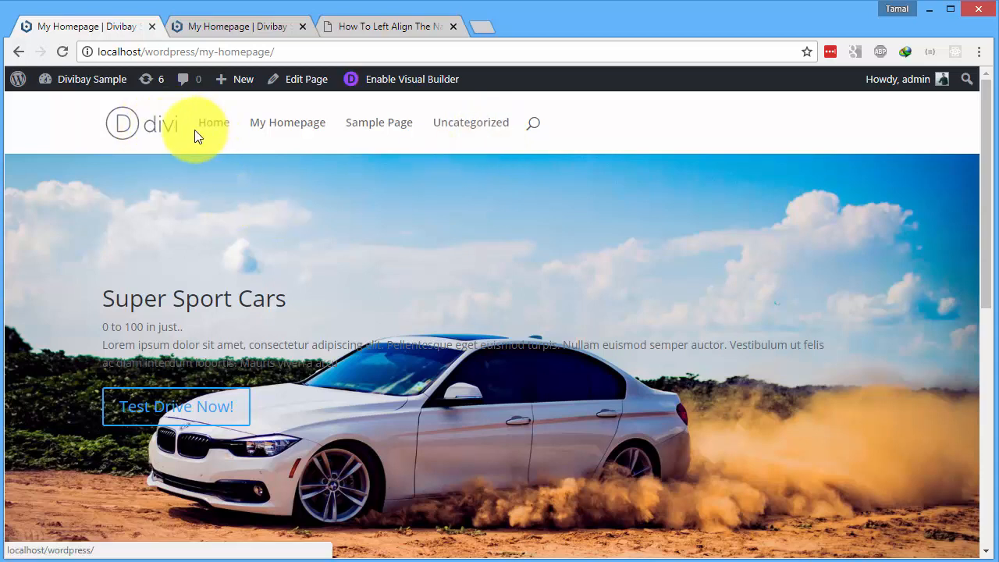
mouse_move(427, 125)
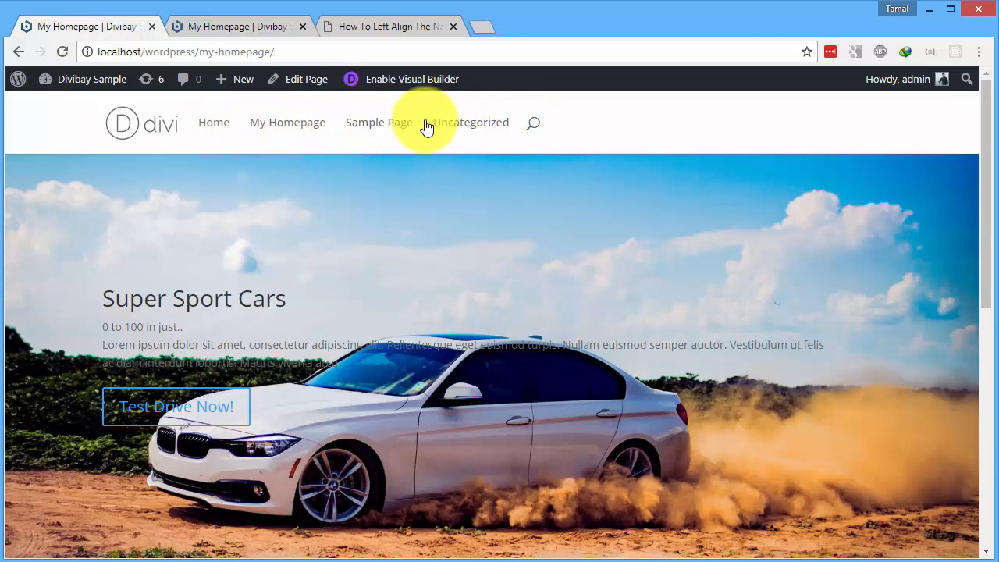
mouse_move(687, 127)
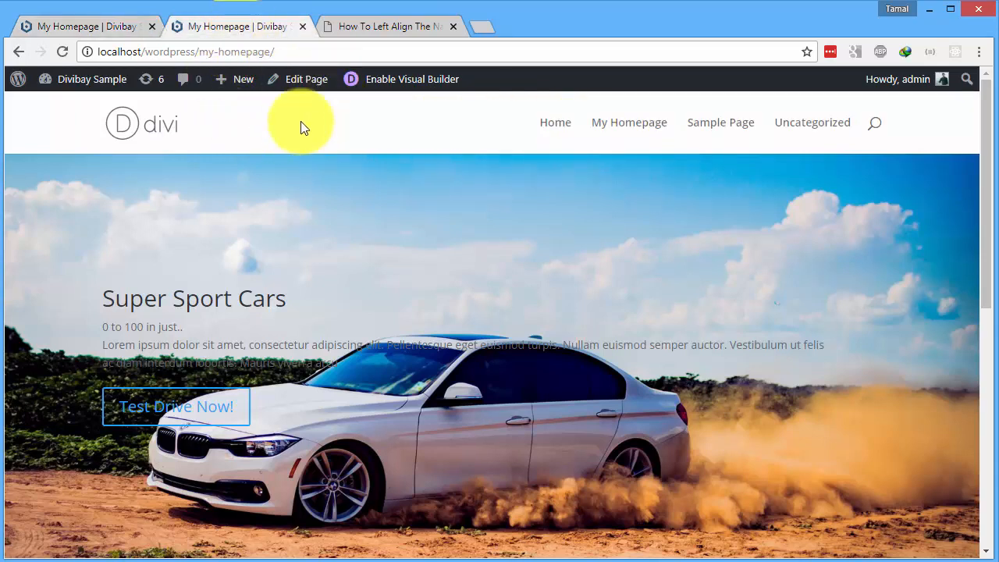
mouse_move(871, 148)
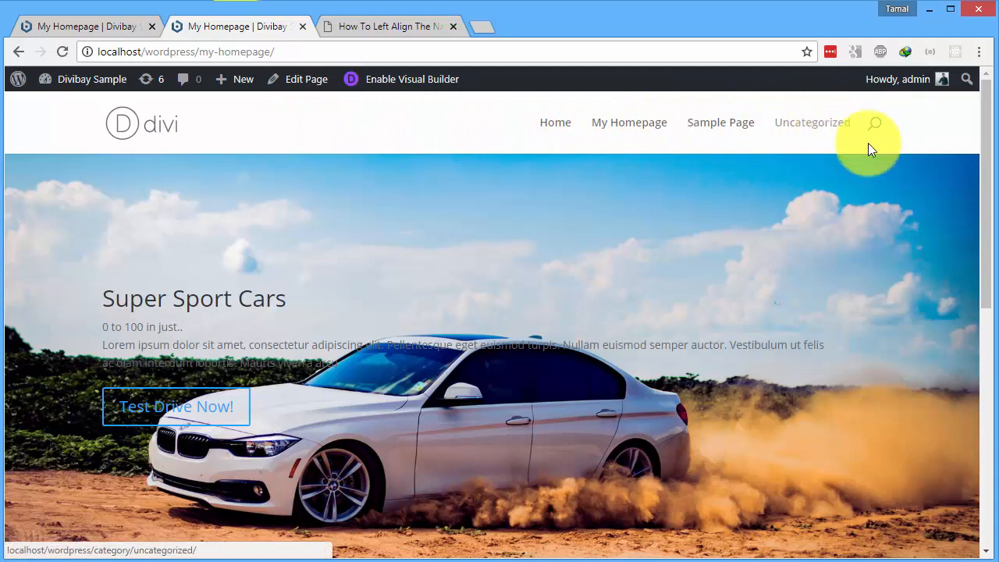
mouse_move(631, 191)
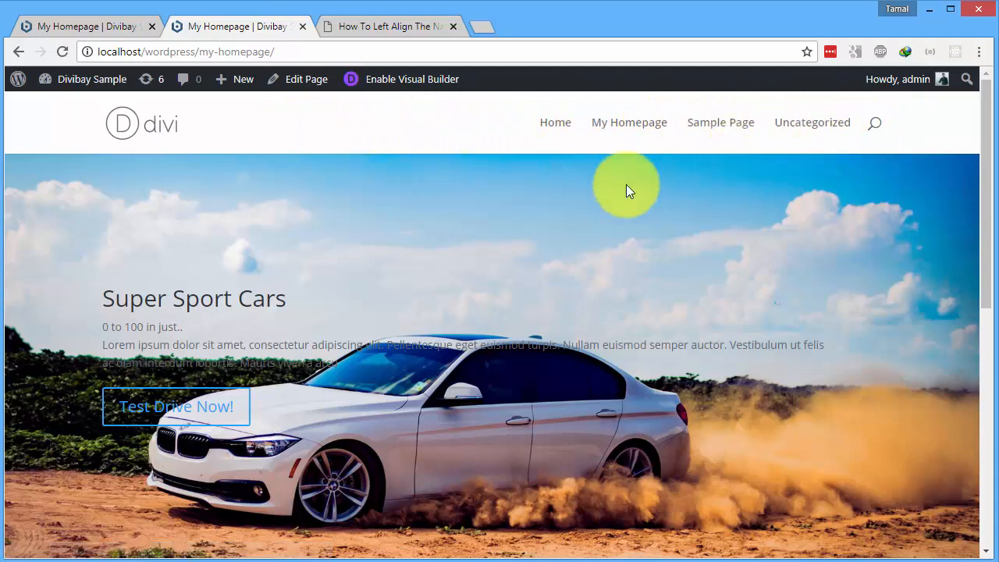
mouse_move(812, 122)
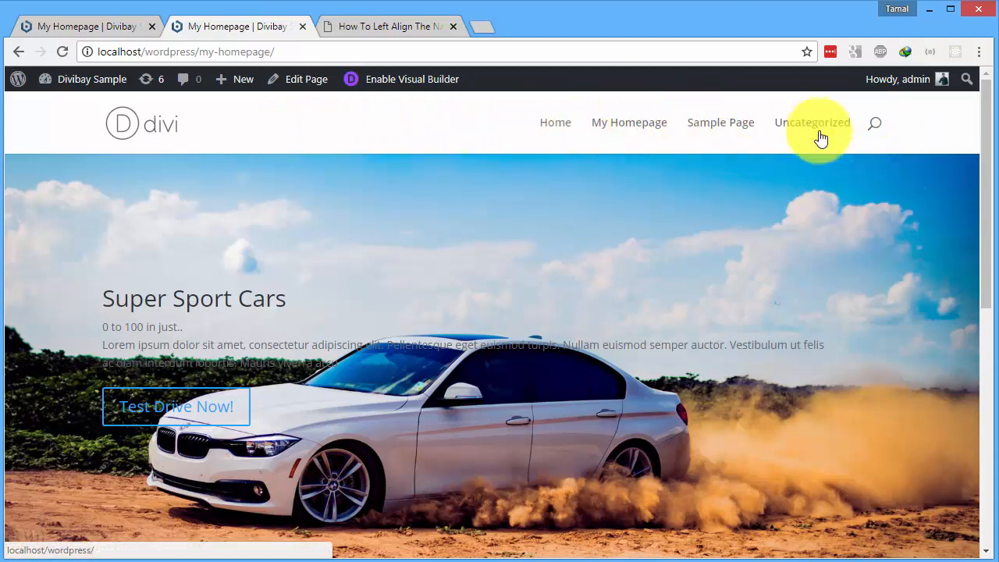
mouse_move(763, 147)
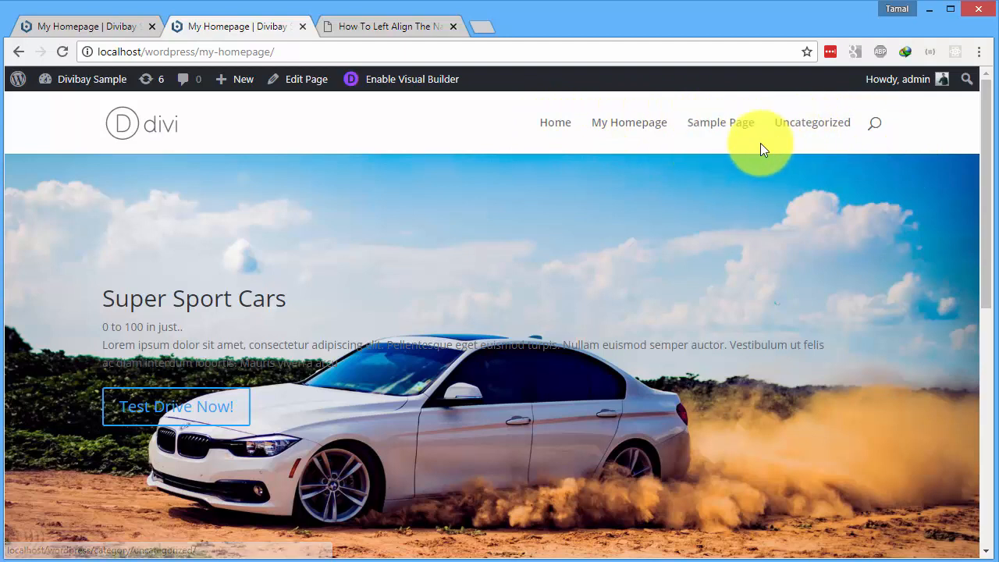
mouse_move(109, 25)
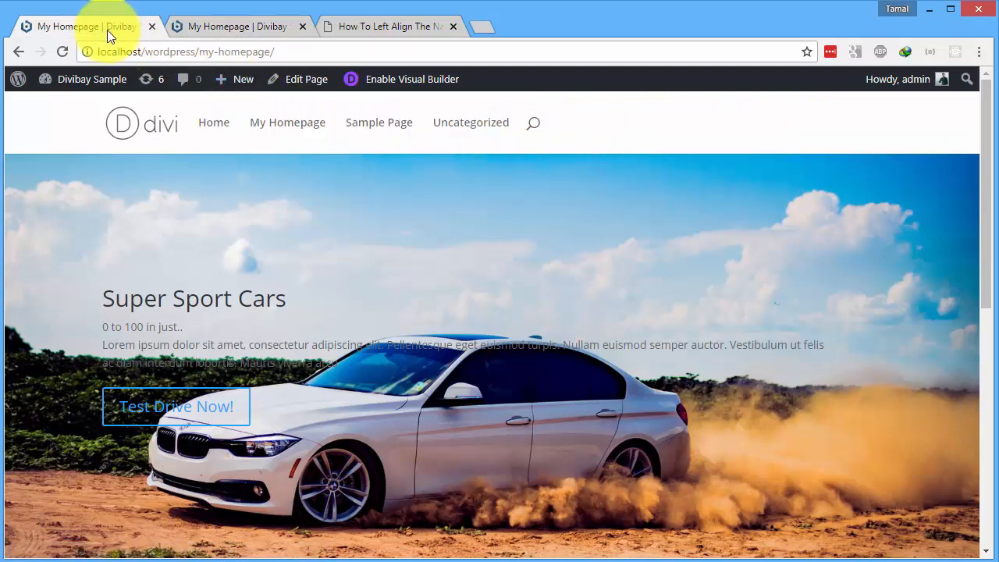
mouse_move(287, 122)
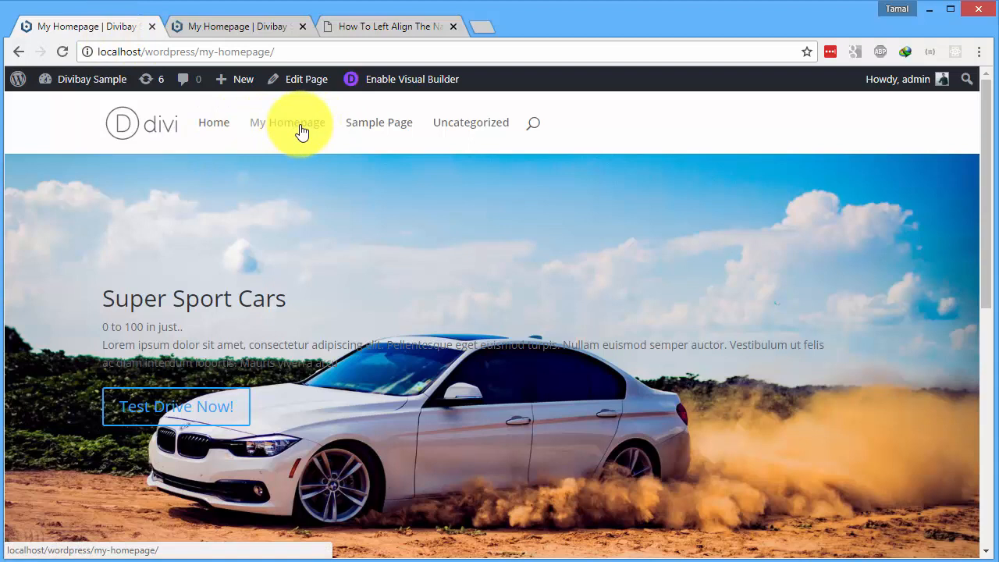
mouse_move(468, 156)
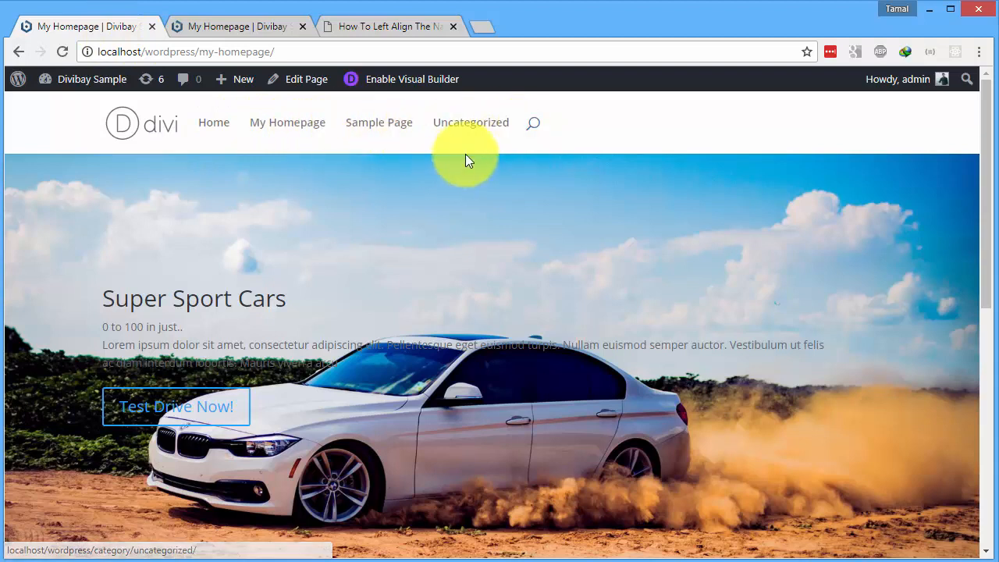
mouse_move(481, 156)
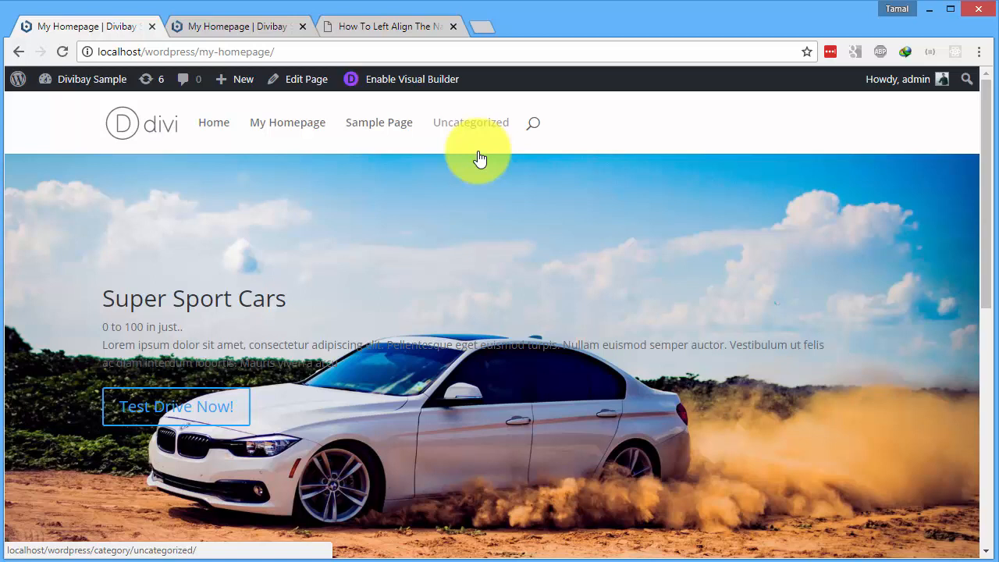
mouse_move(451, 190)
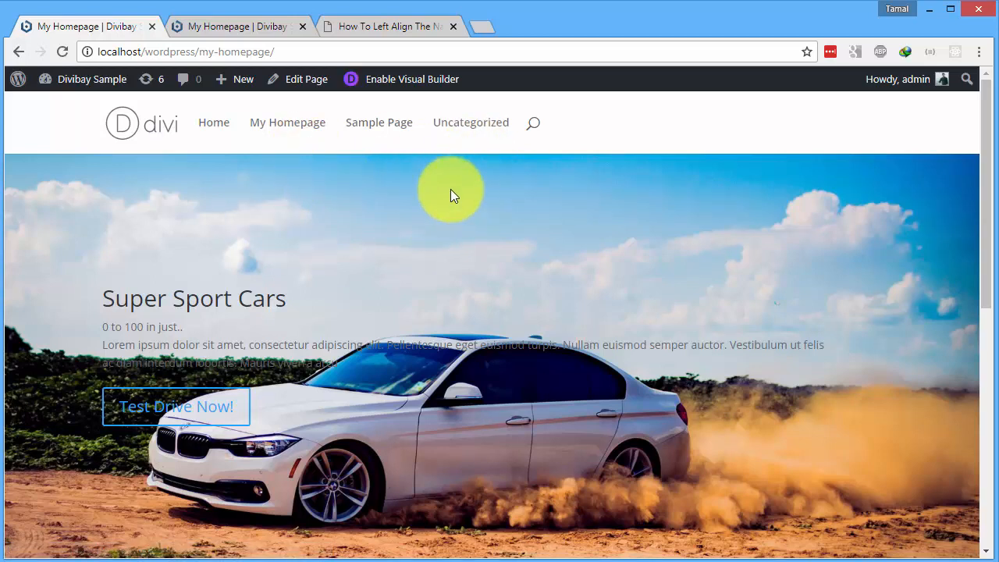
mouse_move(391, 25)
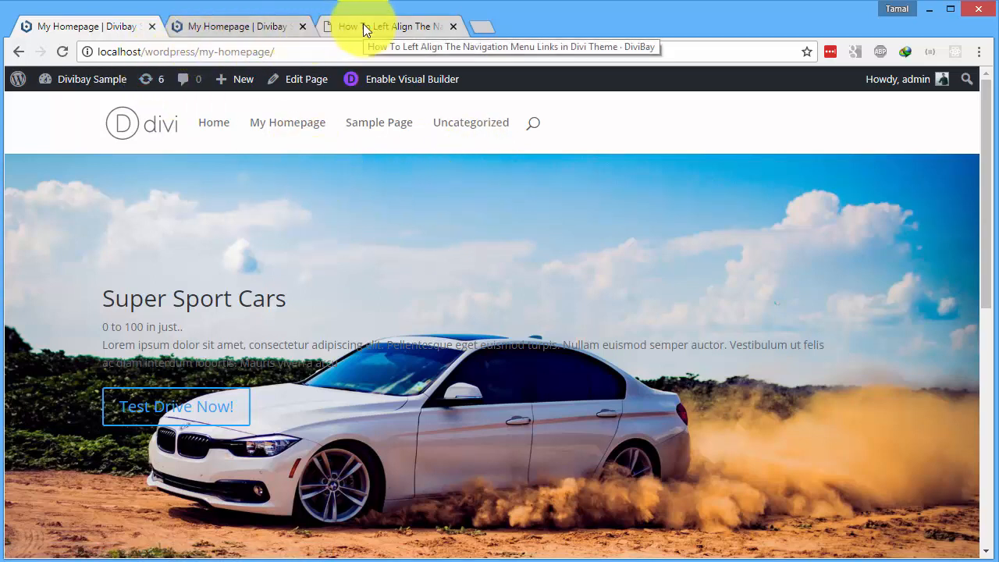
click(390, 25)
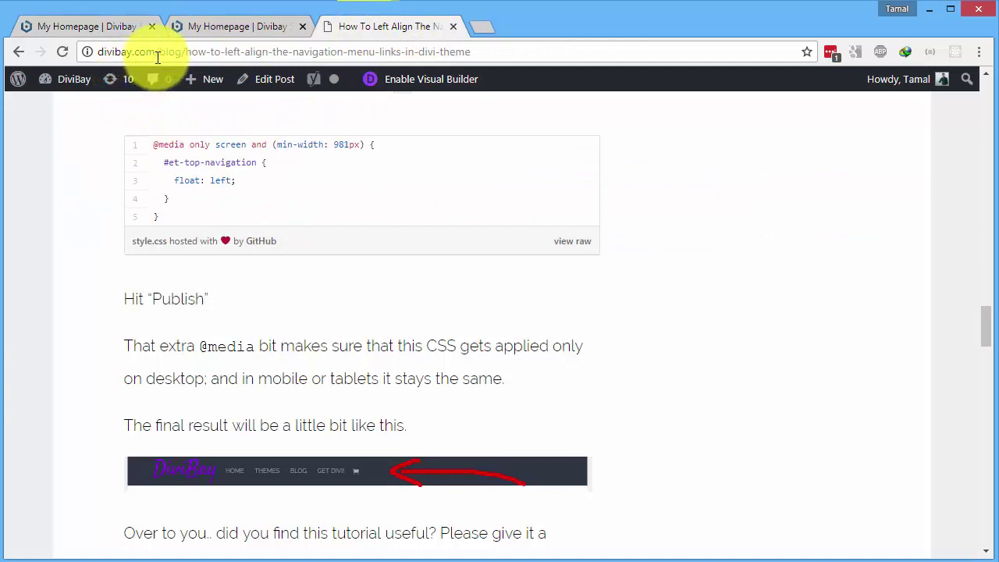
mouse_move(149, 262)
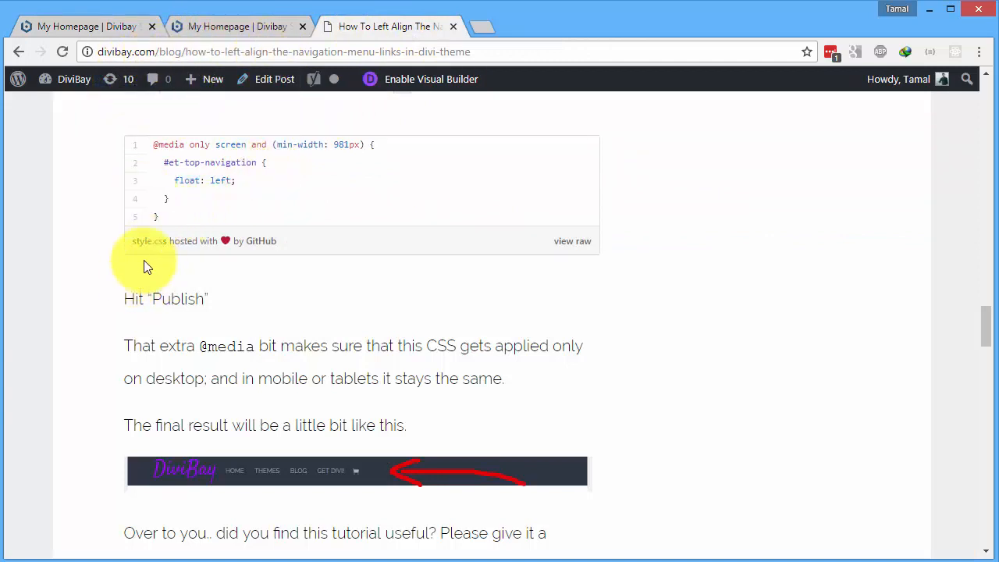
mouse_move(195, 202)
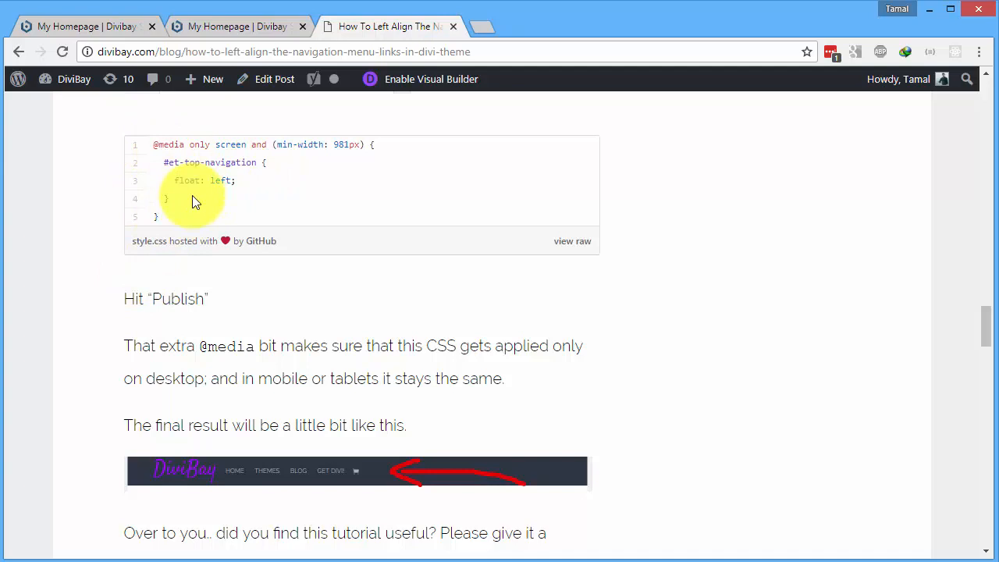
mouse_move(184, 209)
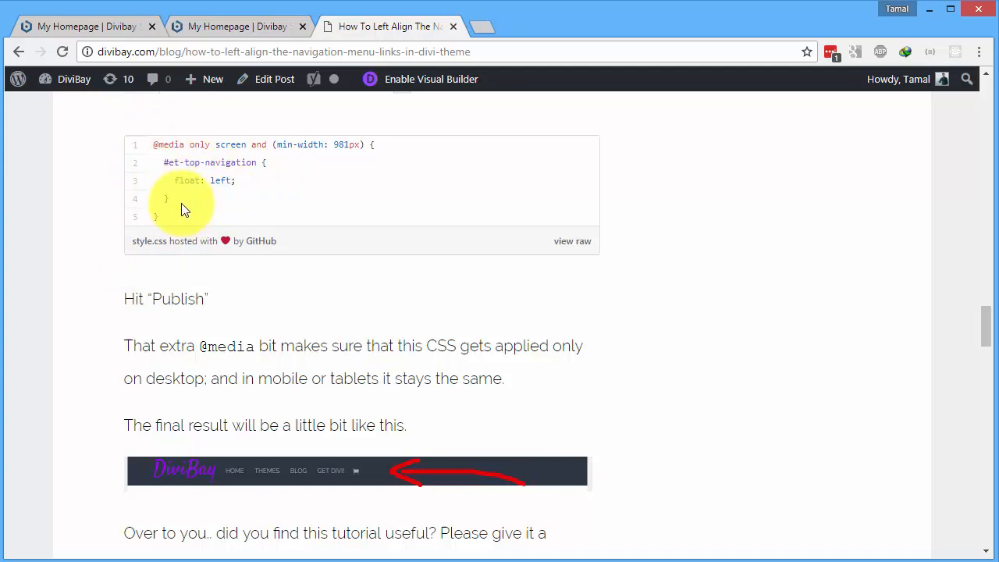
mouse_move(232, 78)
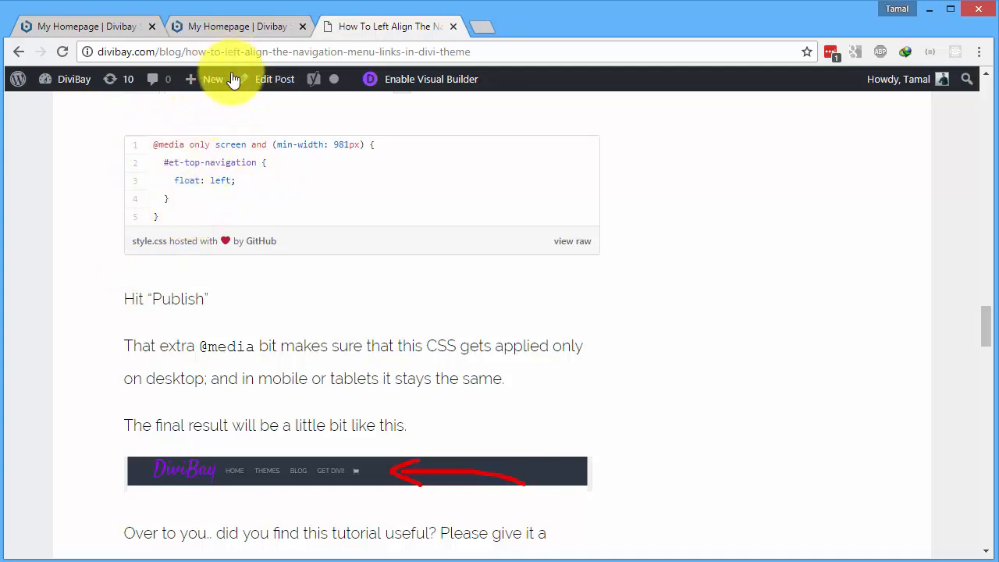
mouse_move(156, 143)
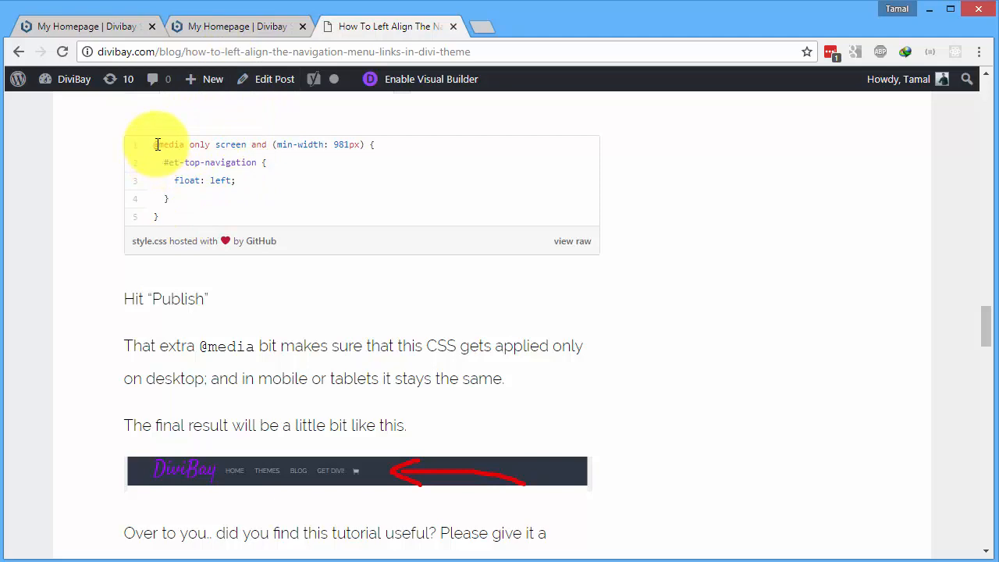
mouse_move(171, 181)
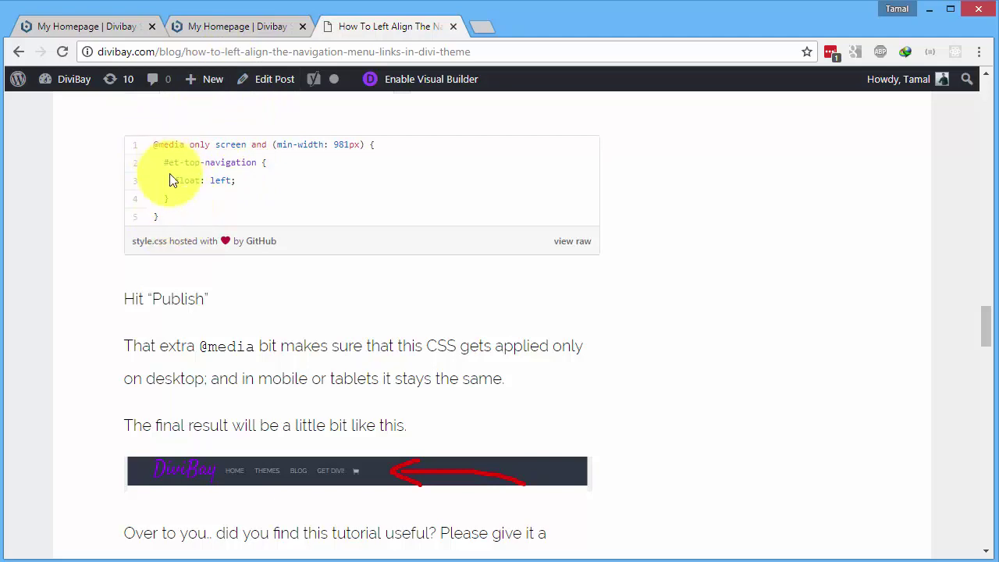
Launch the Theme Customizer for the Divi Sample site from the admin bar site menu
click(238, 25)
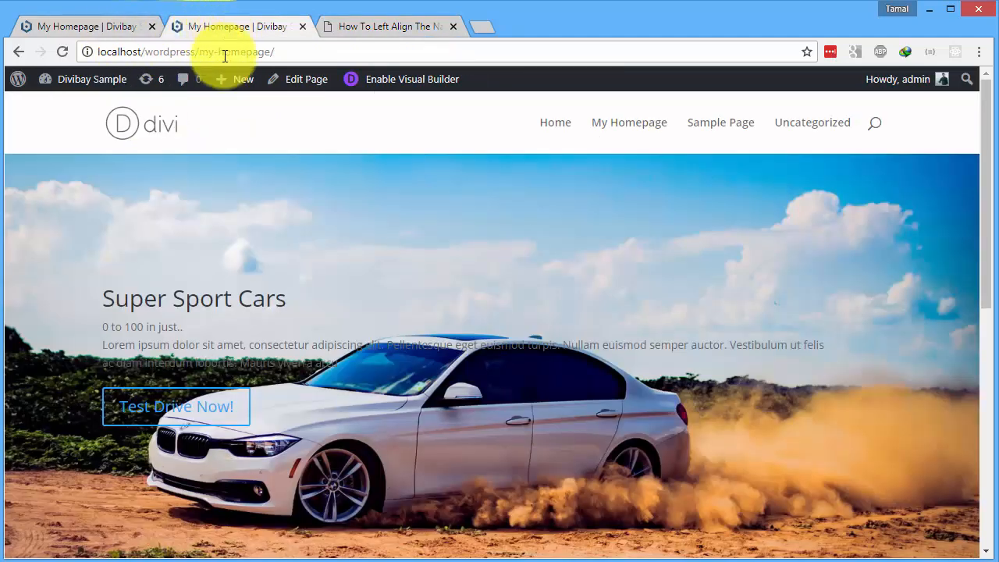
click(91, 78)
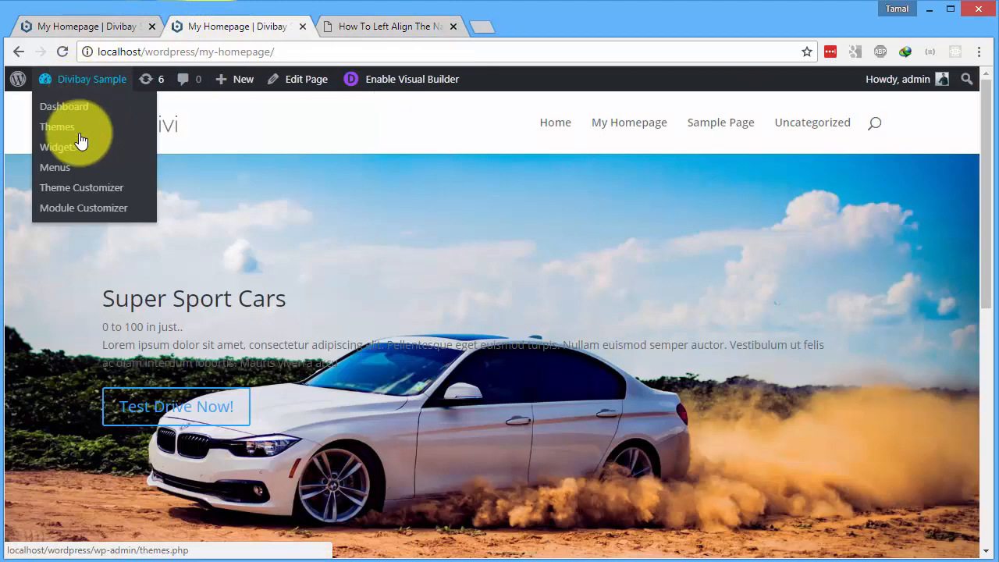
click(81, 187)
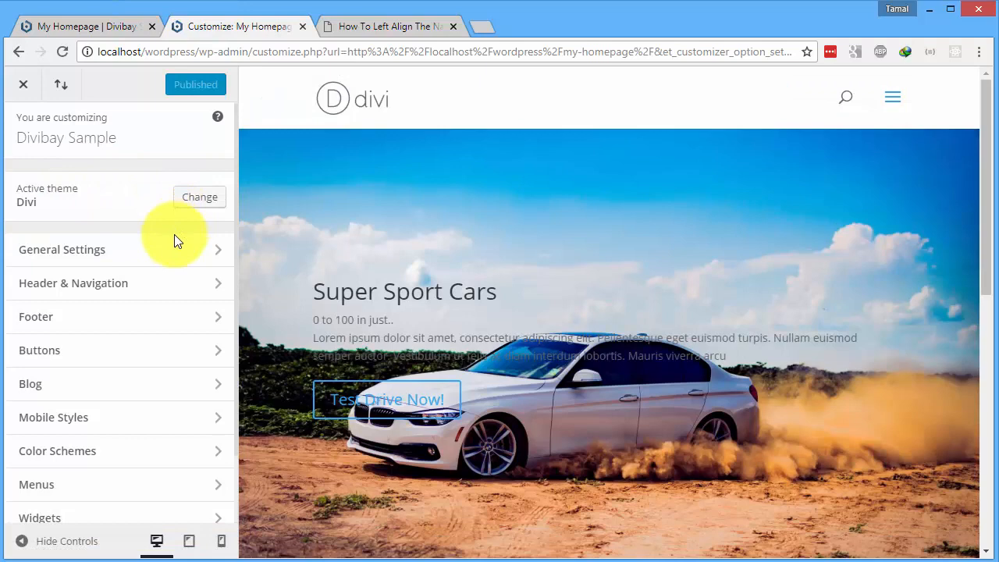
Bring up the Customizer's empty Additional CSS editor beside the homepage preview
scroll(down, 3)
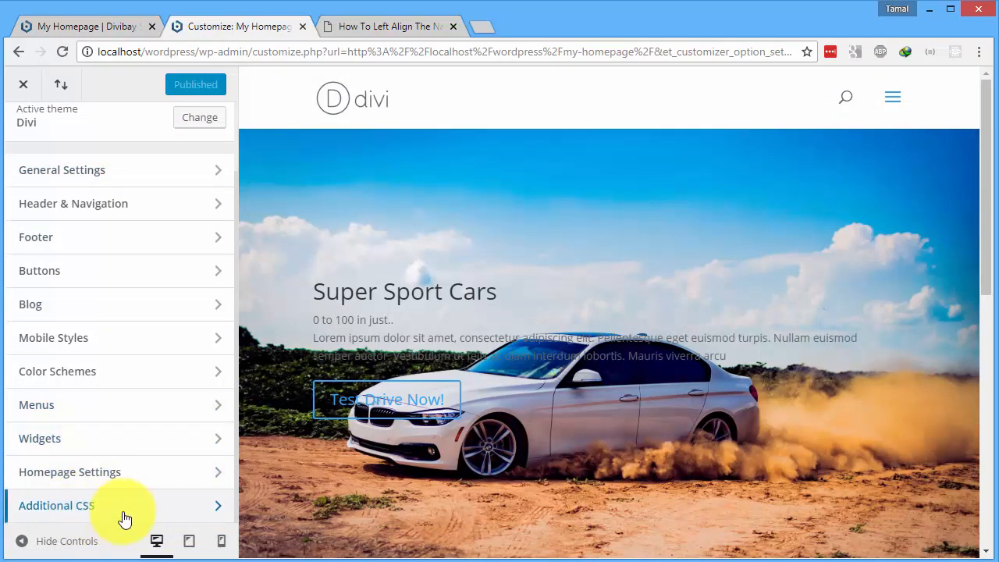
click(56, 506)
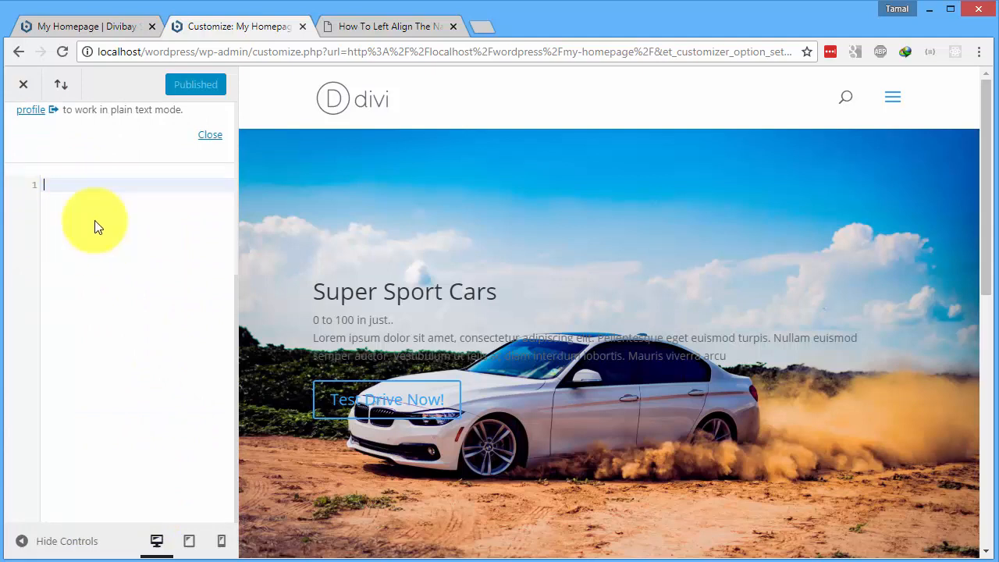
mouse_move(234, 218)
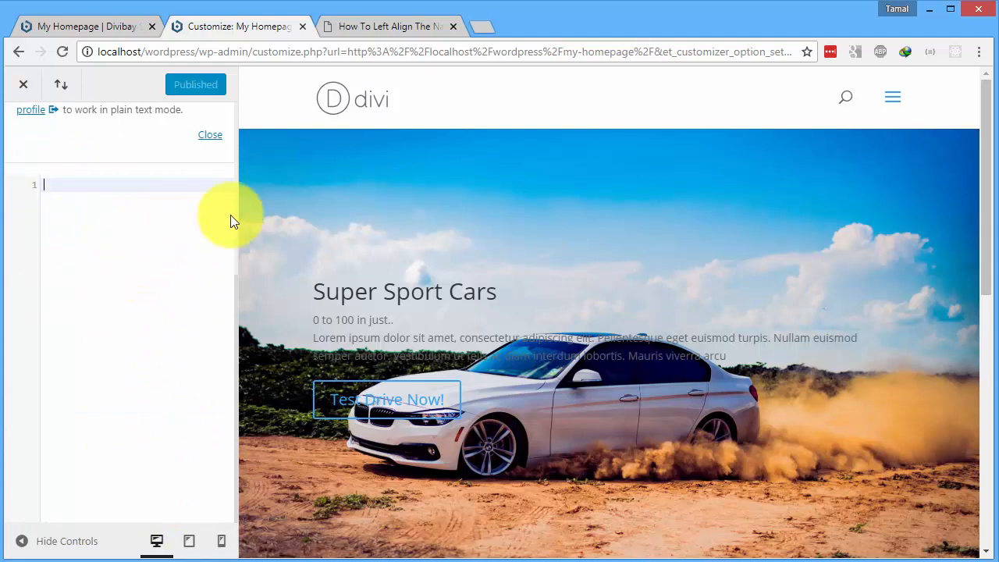
mouse_move(156, 243)
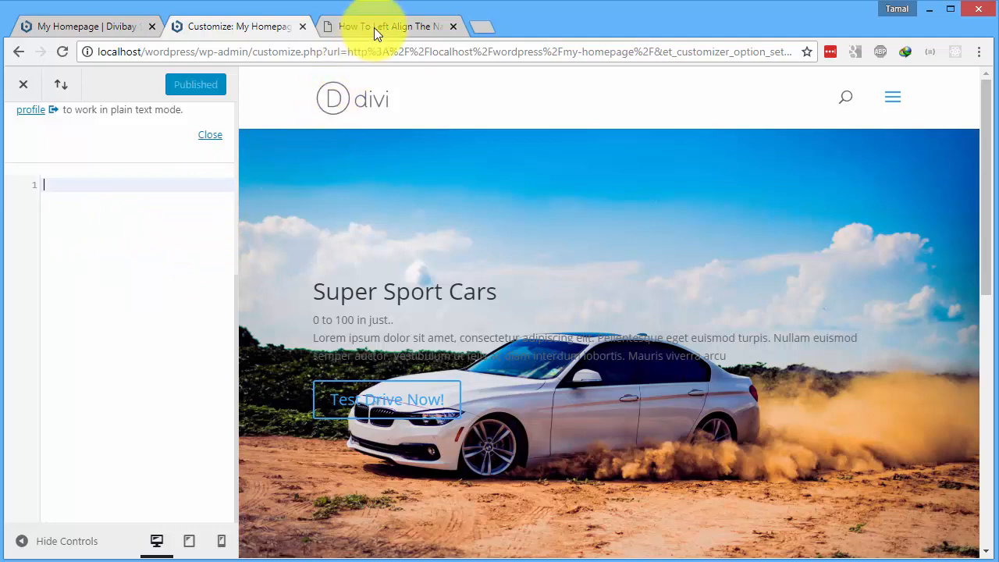
click(387, 25)
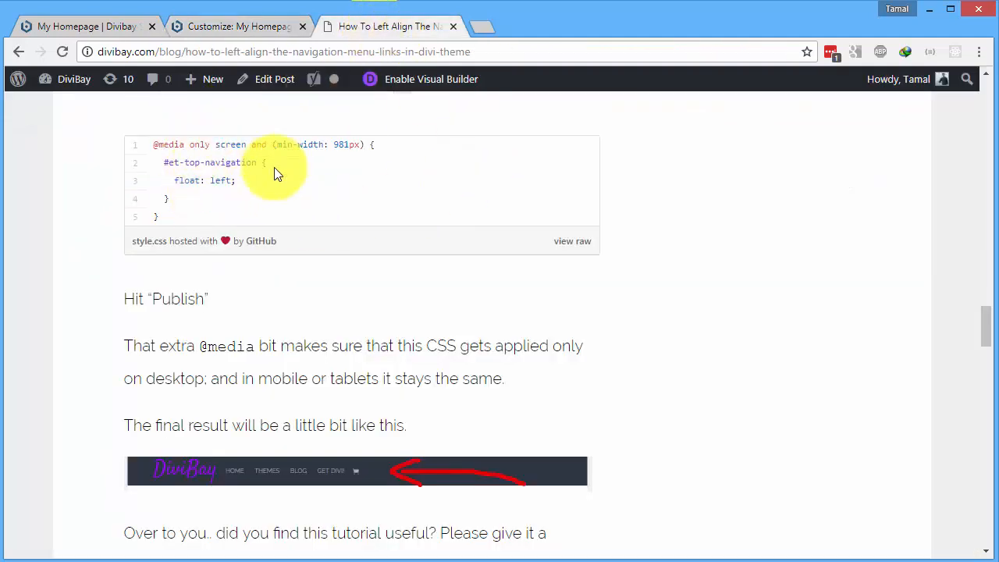
mouse_move(328, 177)
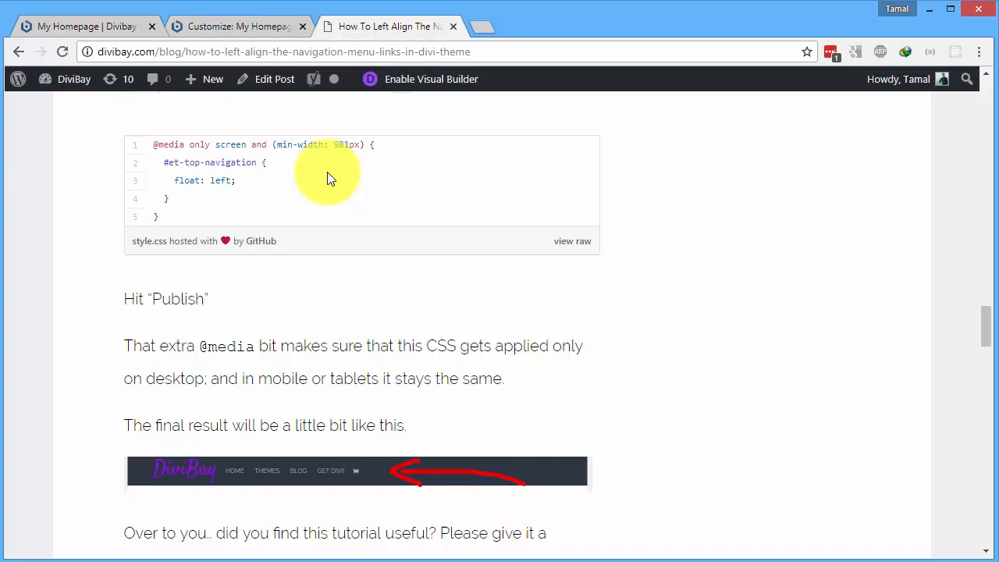
mouse_move(190, 163)
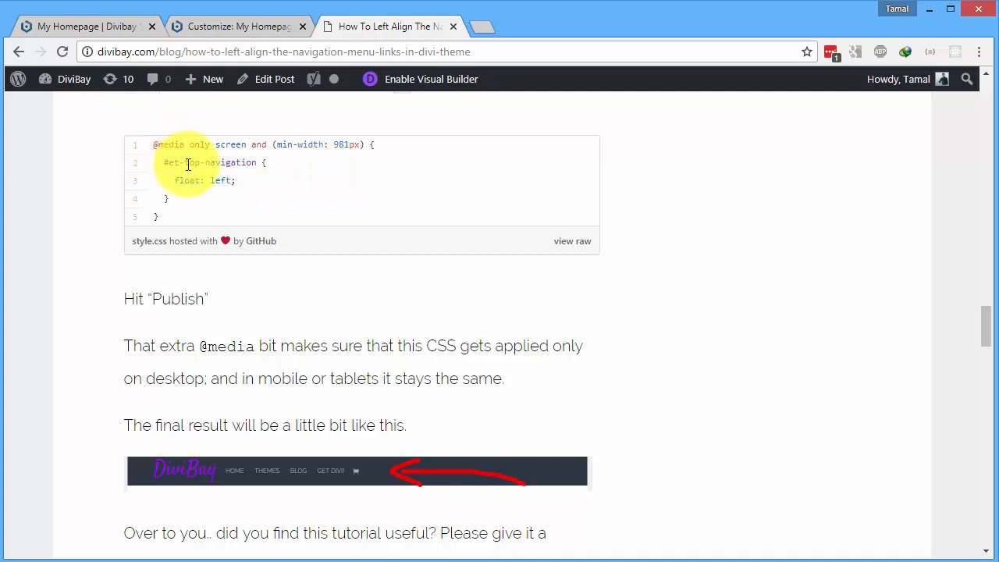
right_click(215, 170)
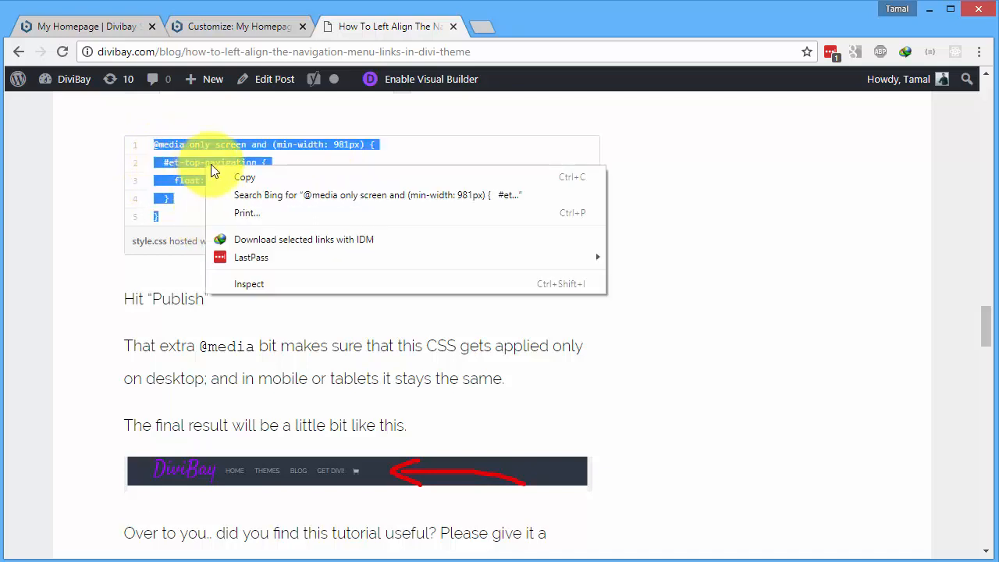
Paste the float-left media query into Additional CSS and publish the change
click(237, 25)
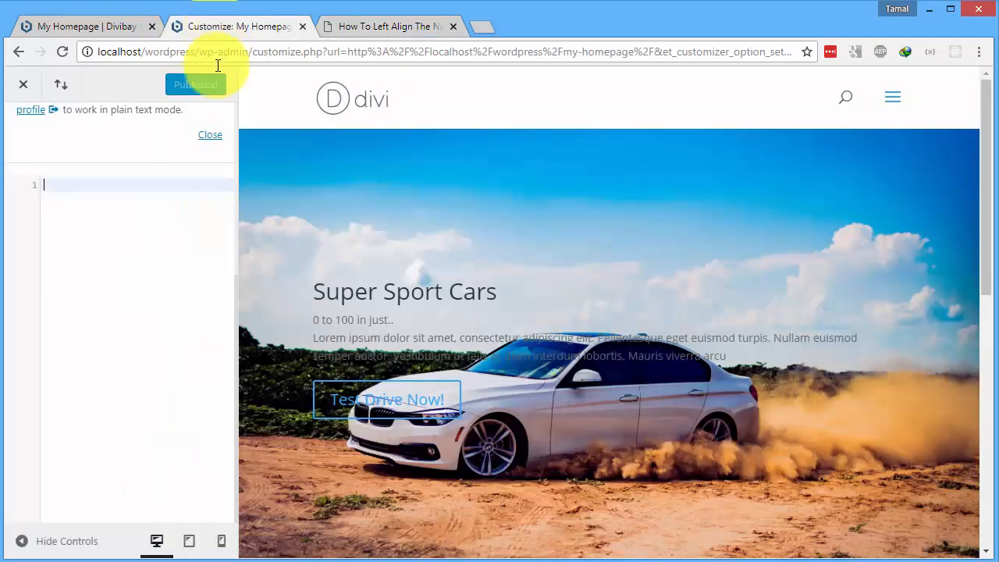
right_click(74, 186)
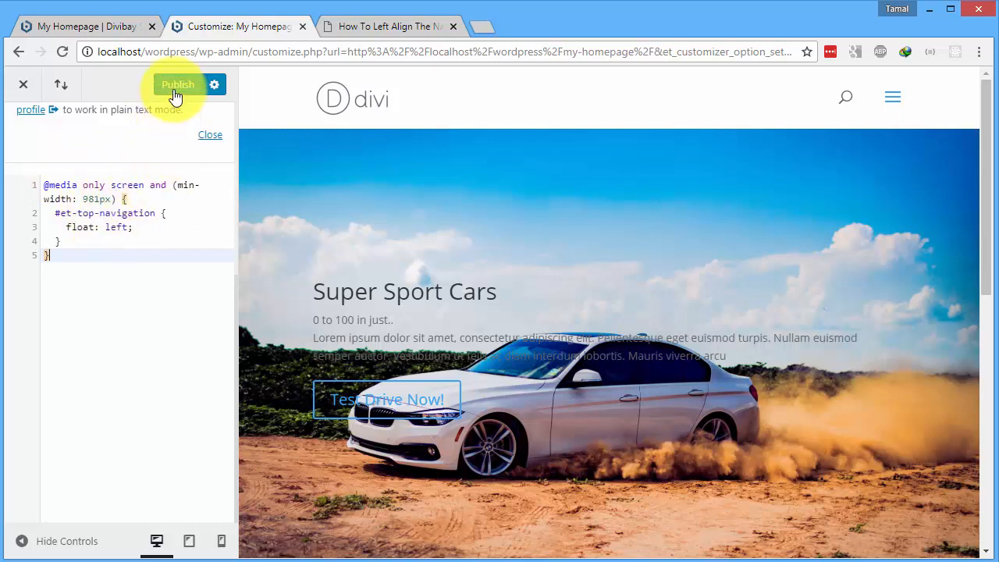
click(178, 84)
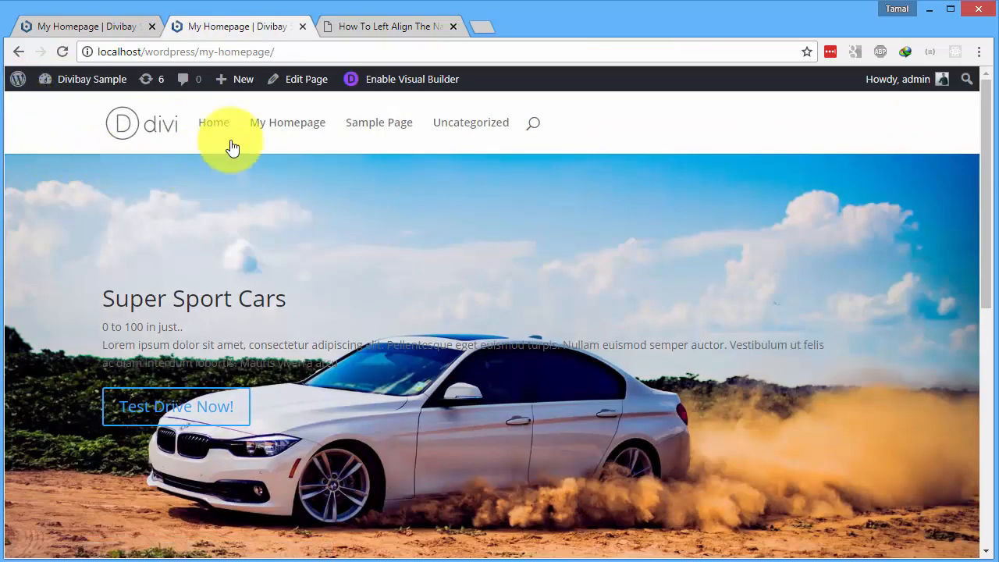
mouse_move(412, 125)
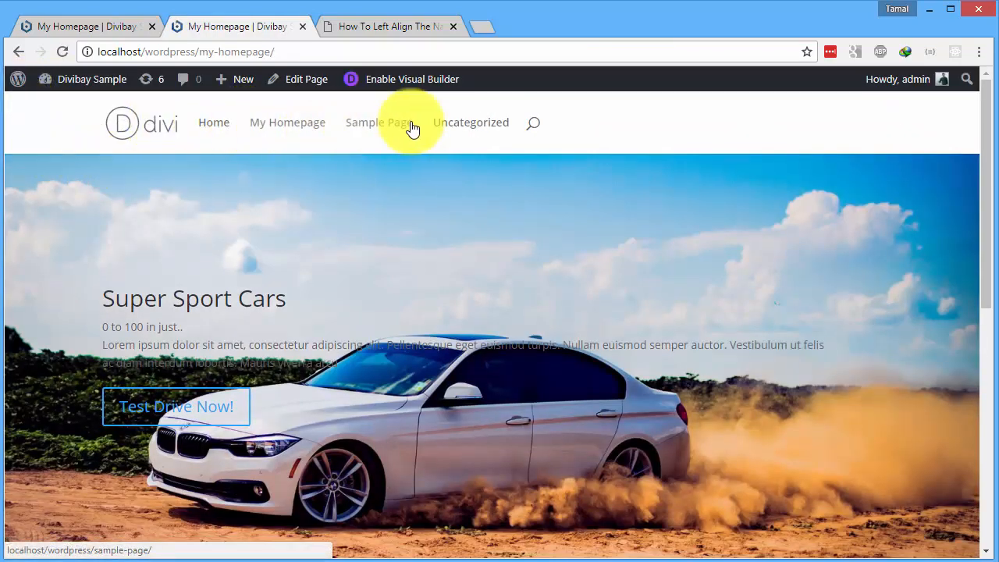
mouse_move(160, 125)
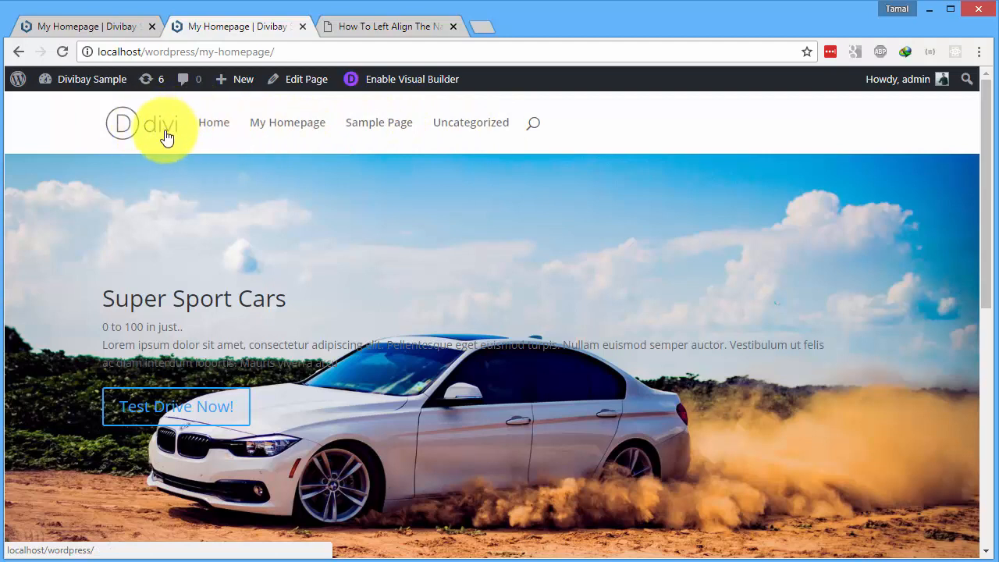
mouse_move(534, 123)
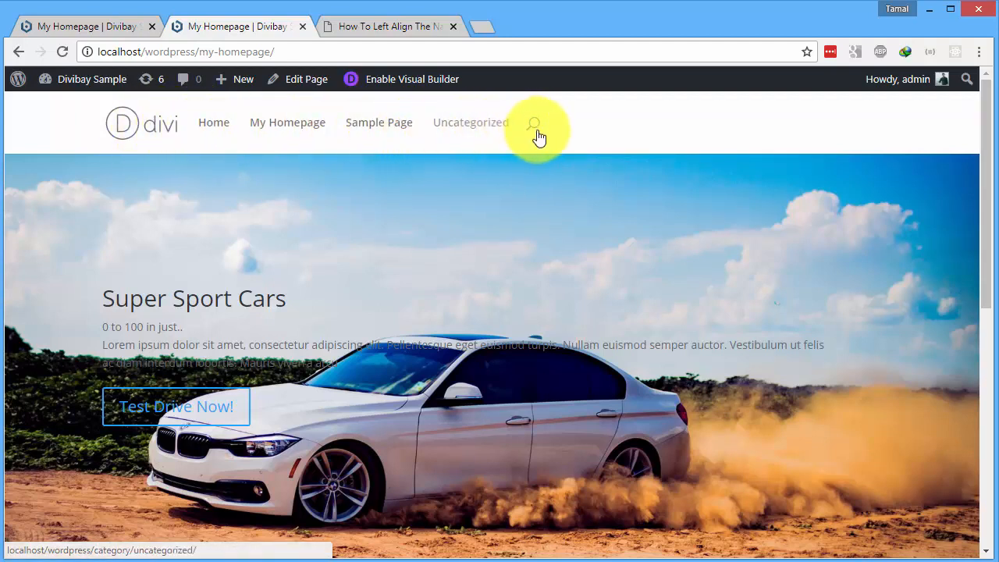
mouse_move(287, 121)
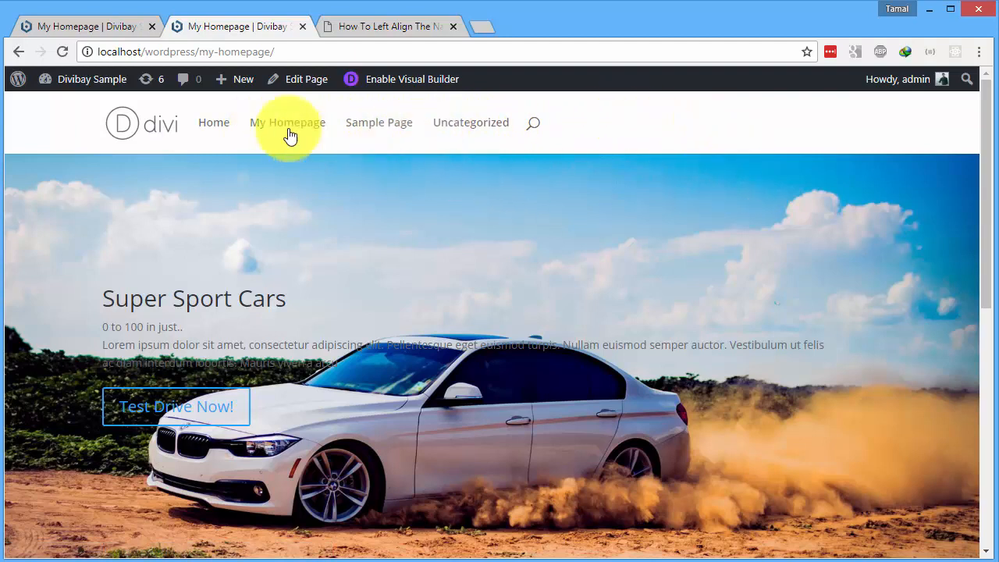
mouse_move(699, 126)
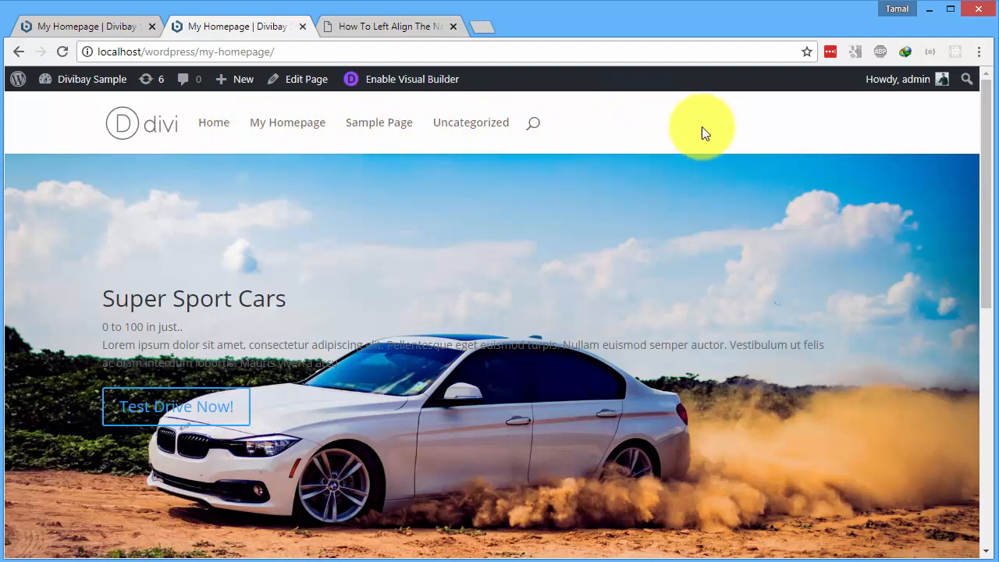
mouse_move(377, 121)
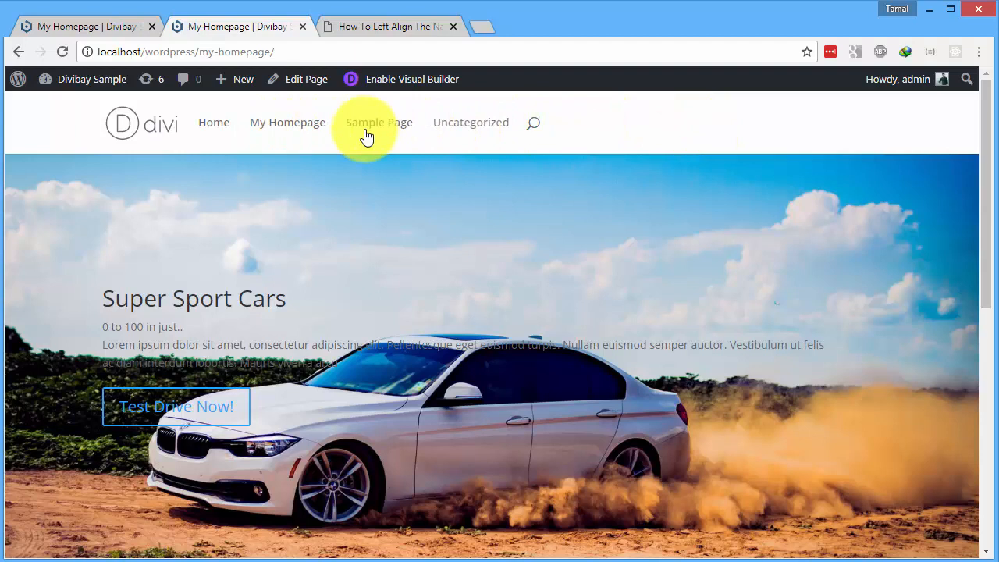
mouse_move(549, 128)
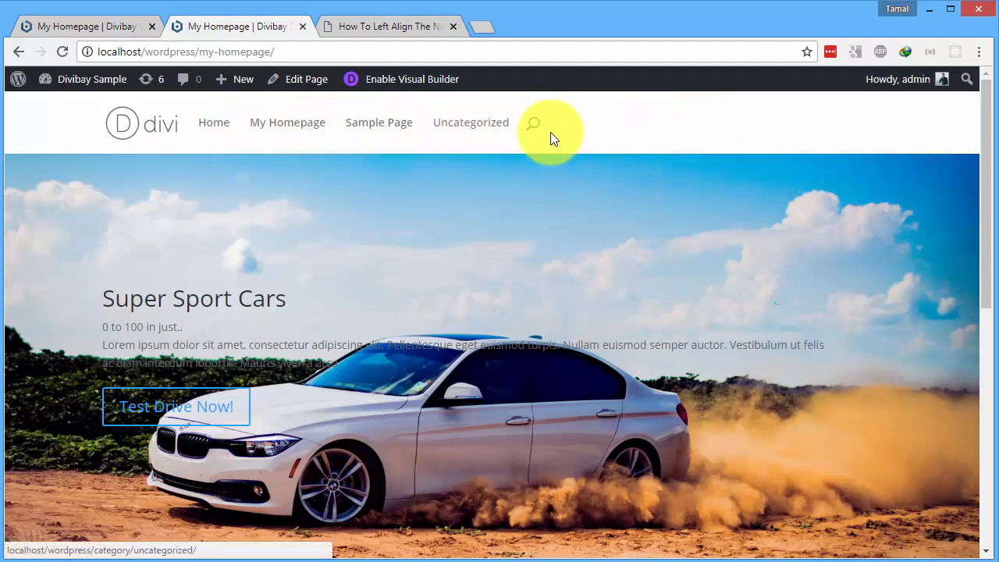
mouse_move(493, 272)
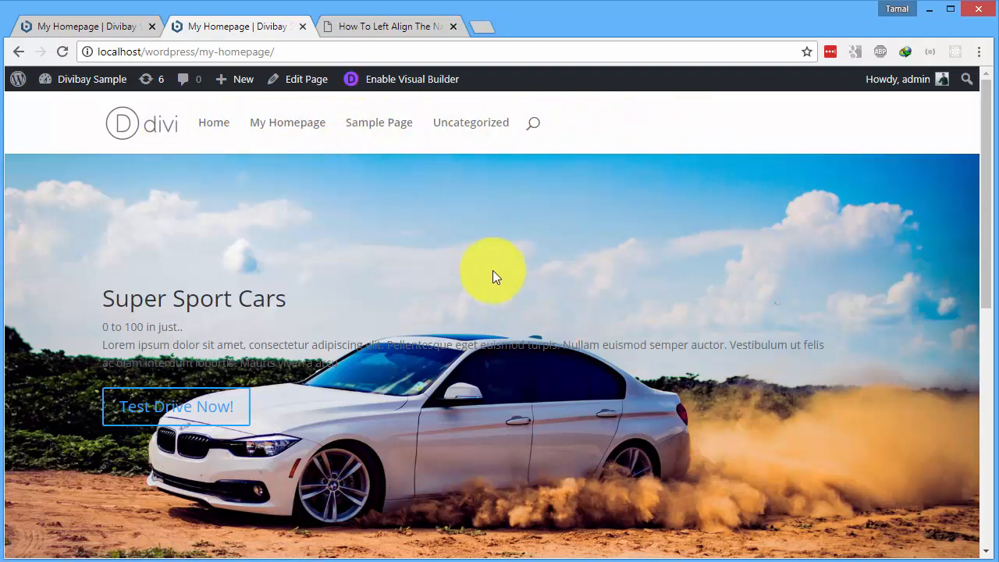
mouse_move(184, 226)
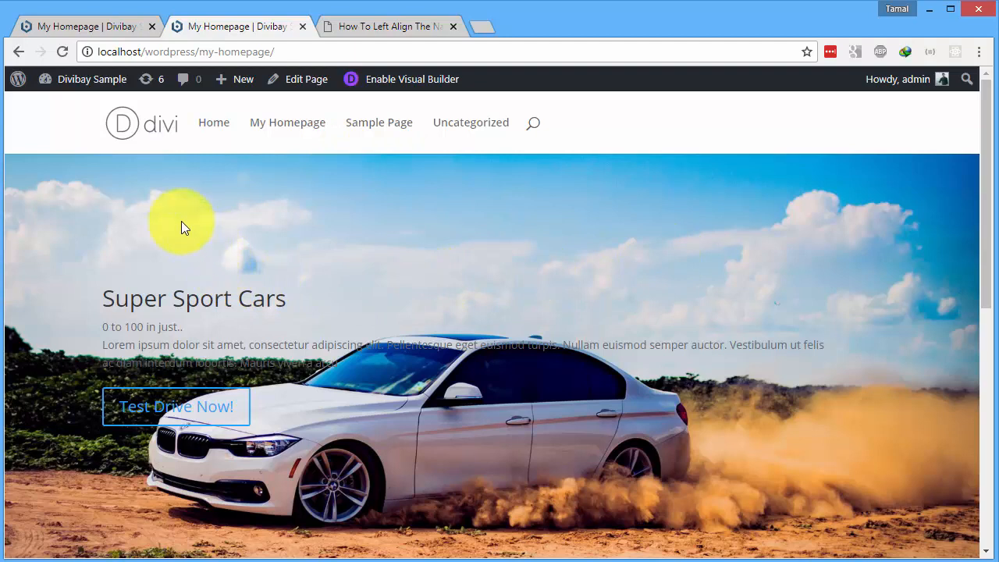
Reopen Additional CSS in the Theme Customizer to view the saved float-left media query
click(91, 78)
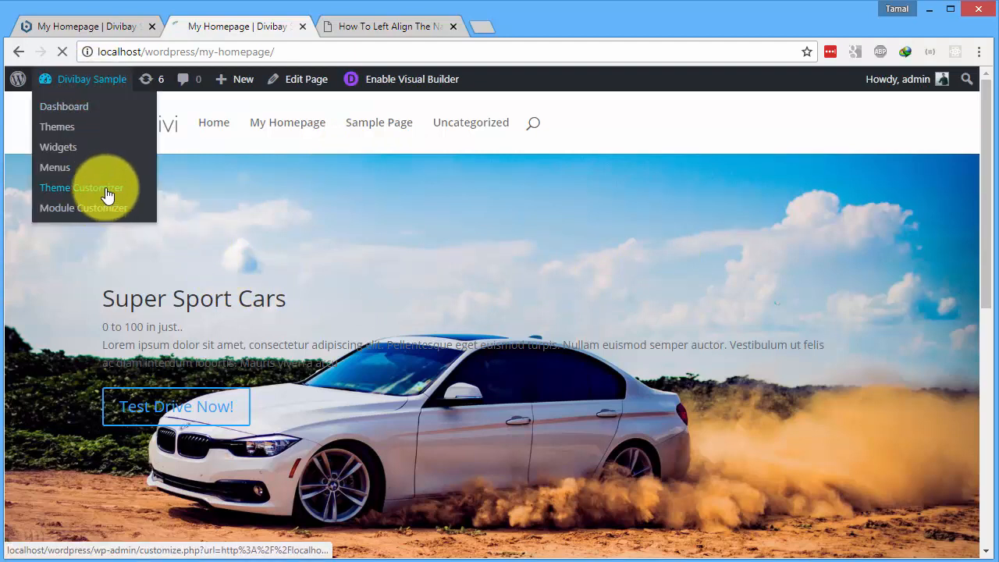
click(81, 187)
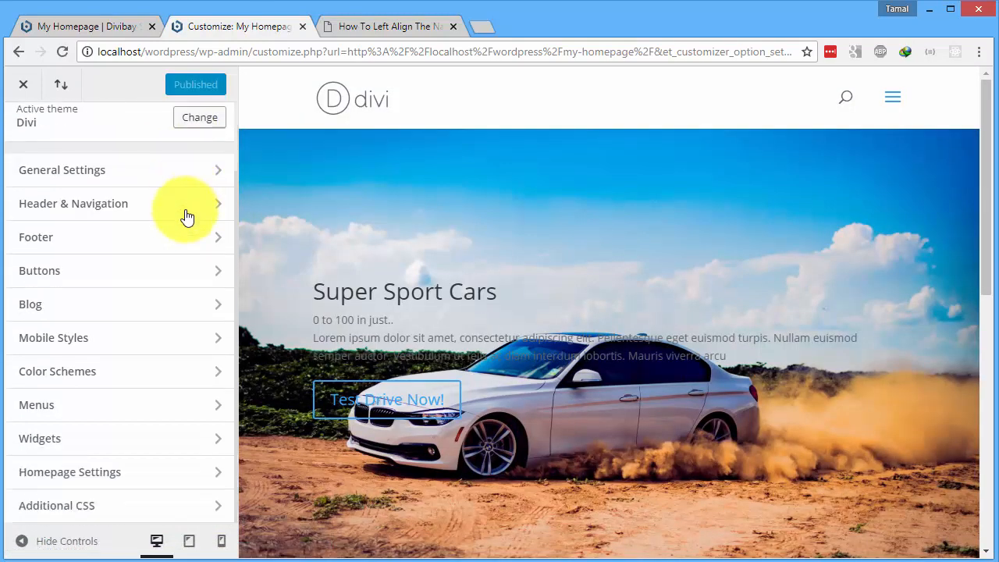
click(56, 505)
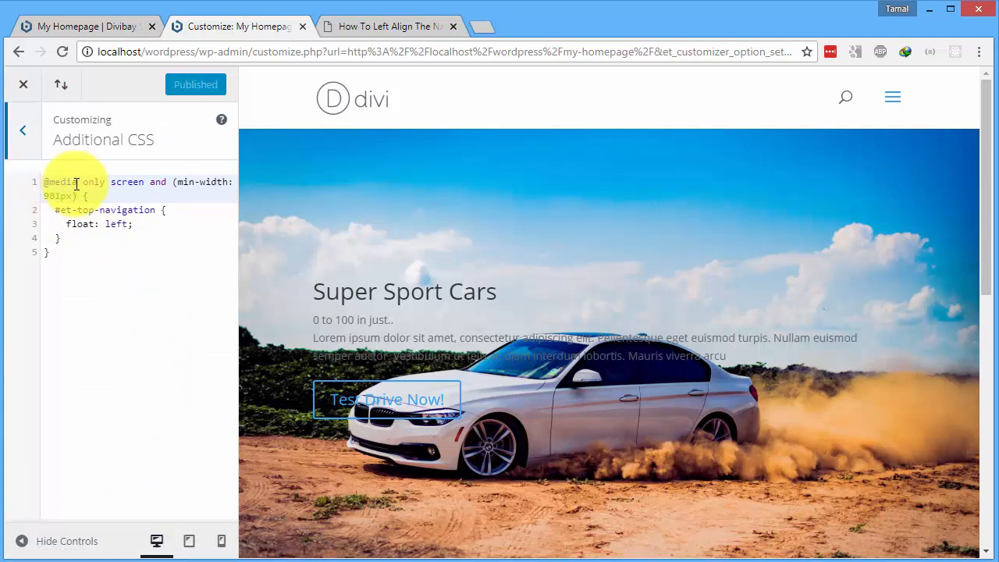
mouse_move(558, 297)
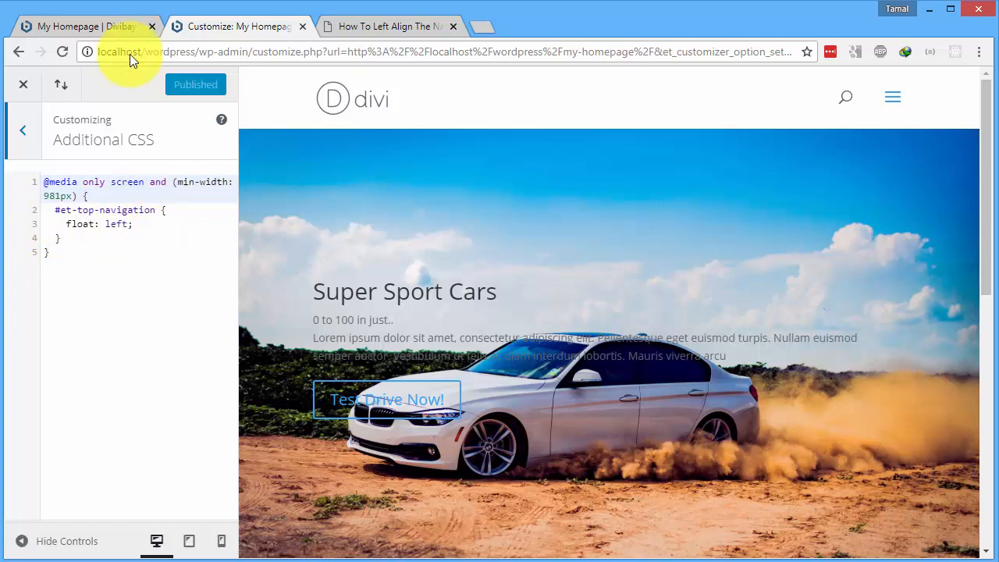
click(86, 25)
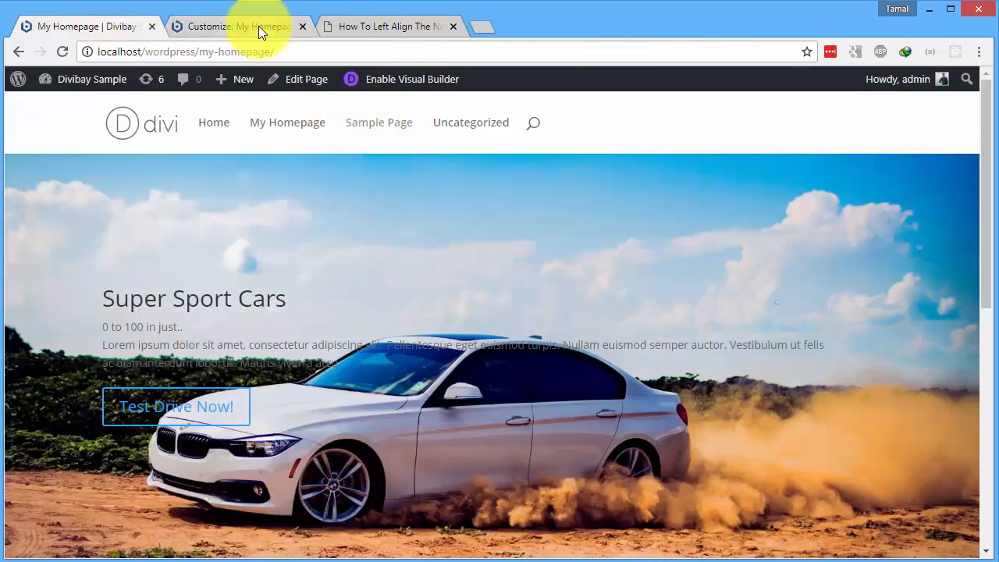
click(238, 25)
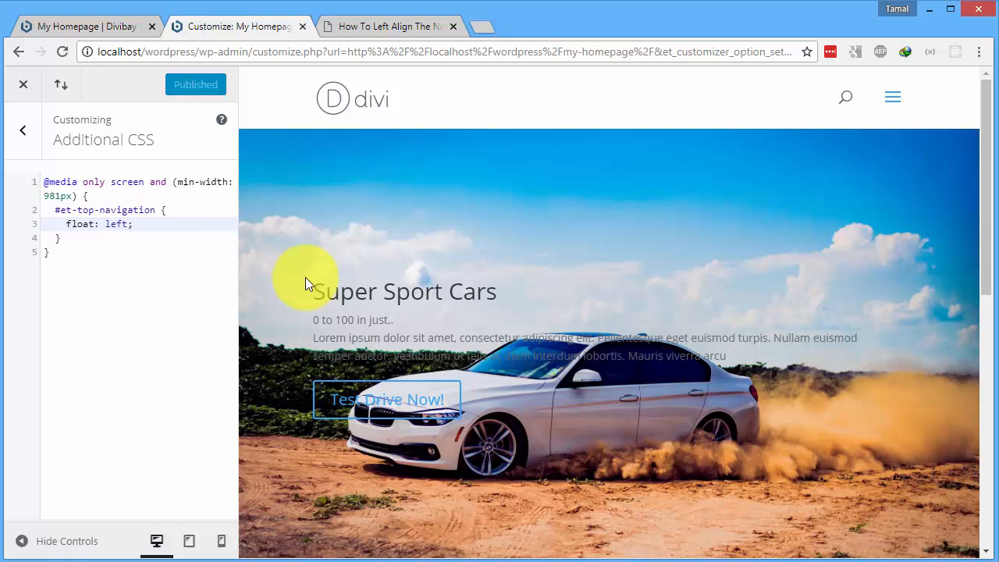
mouse_move(309, 265)
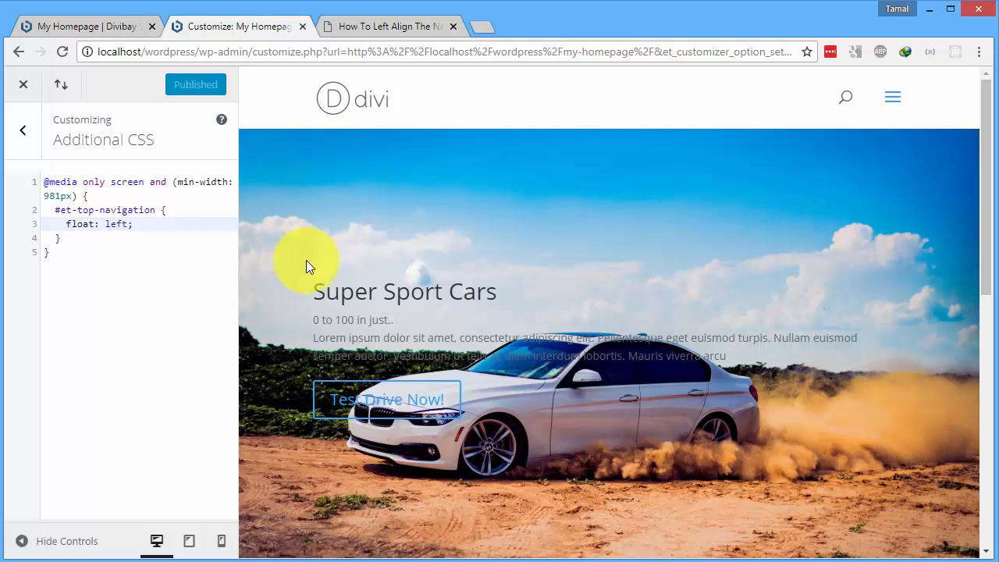